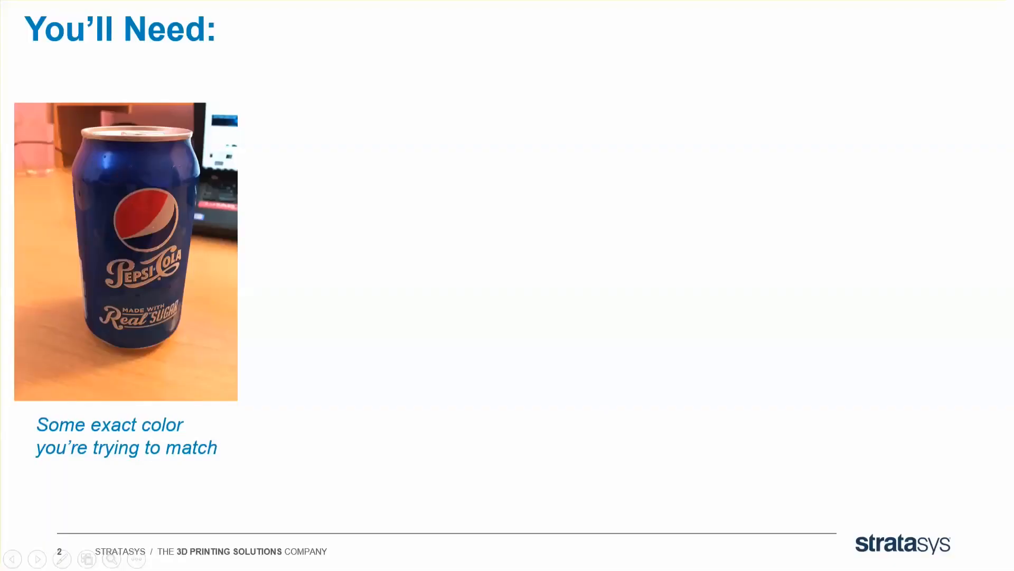
Show the 'You'll Need' slide with the blue Pepsi can as the colour to match
{"action": "left_click", "coordinate": [37, 558]}
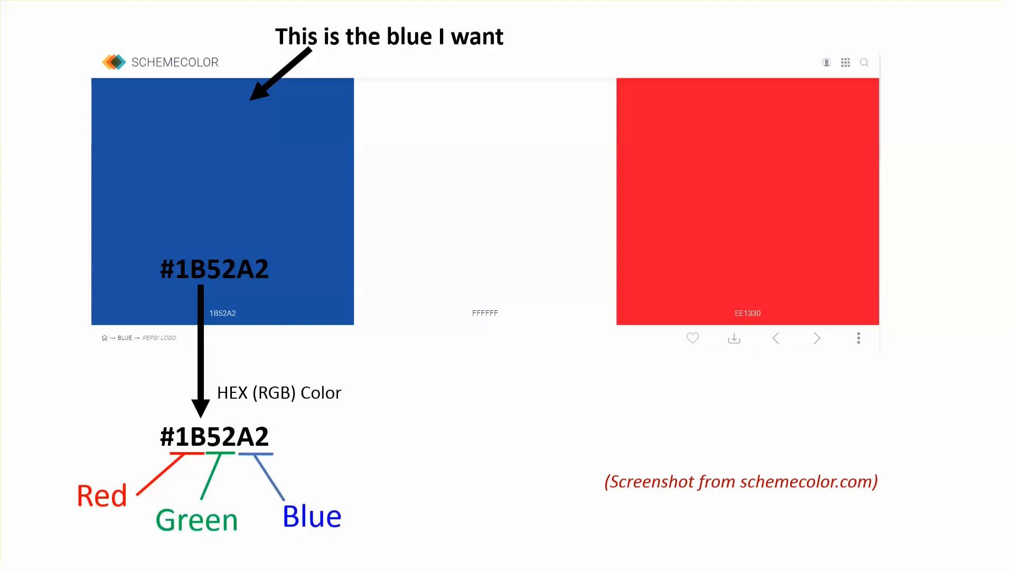
Leave the #1B52A2 hex-code slide and switch to Photoshop from the taskbar
{"action": "left_click", "coordinate": [582, 558]}
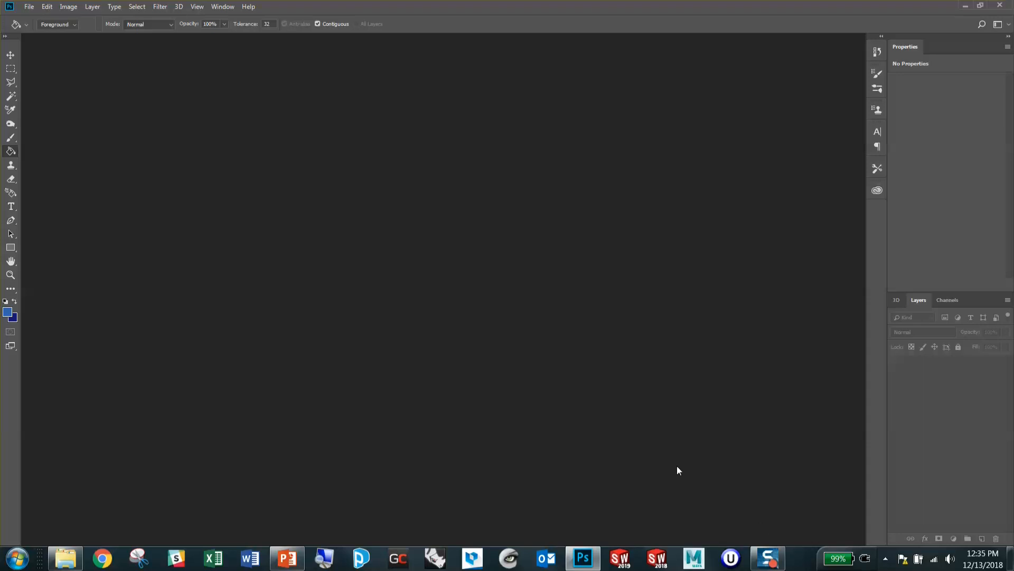
{"action": "mouse_move", "coordinate": [29, 11]}
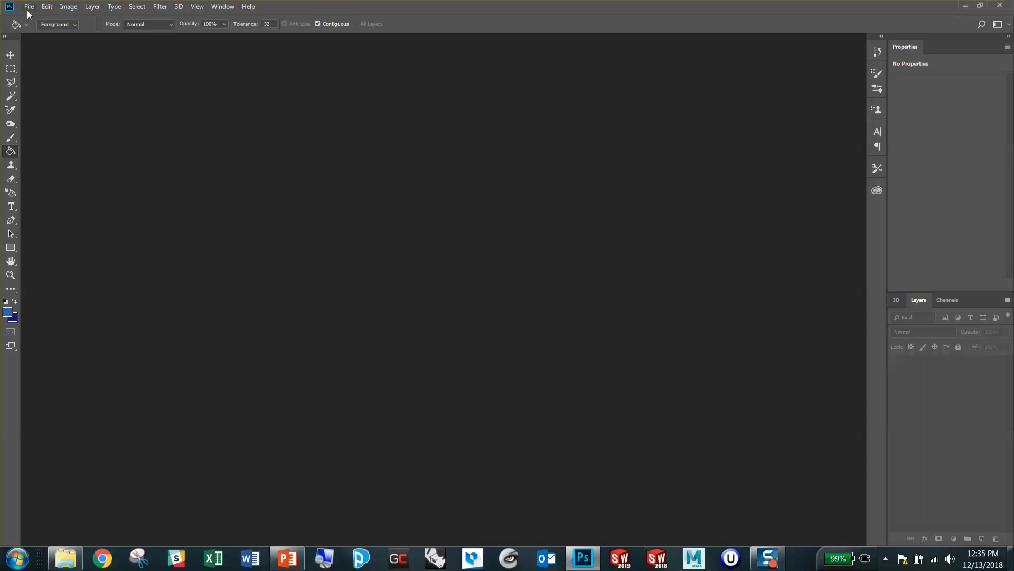
{"action": "mouse_move", "coordinate": [330, 245]}
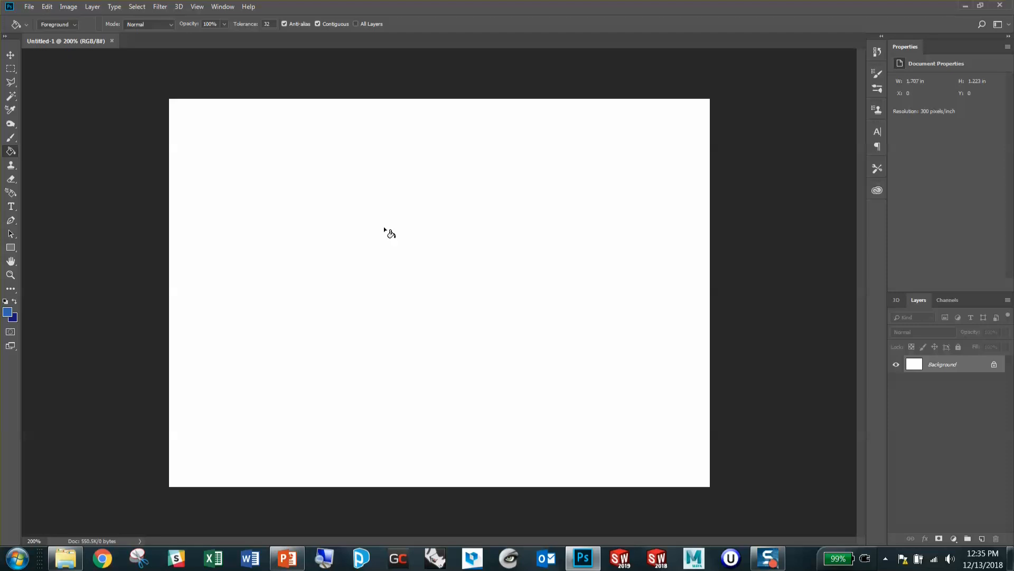
{"action": "mouse_move", "coordinate": [7, 313]}
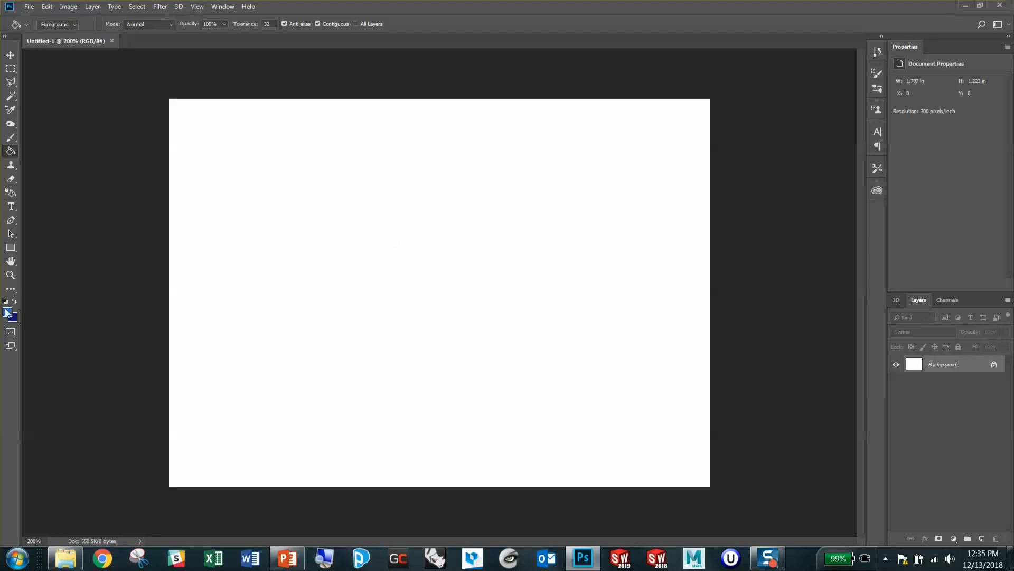
Set the foreground colour to the target blue hex code for filling the new canvas
{"action": "left_click", "coordinate": [6, 311]}
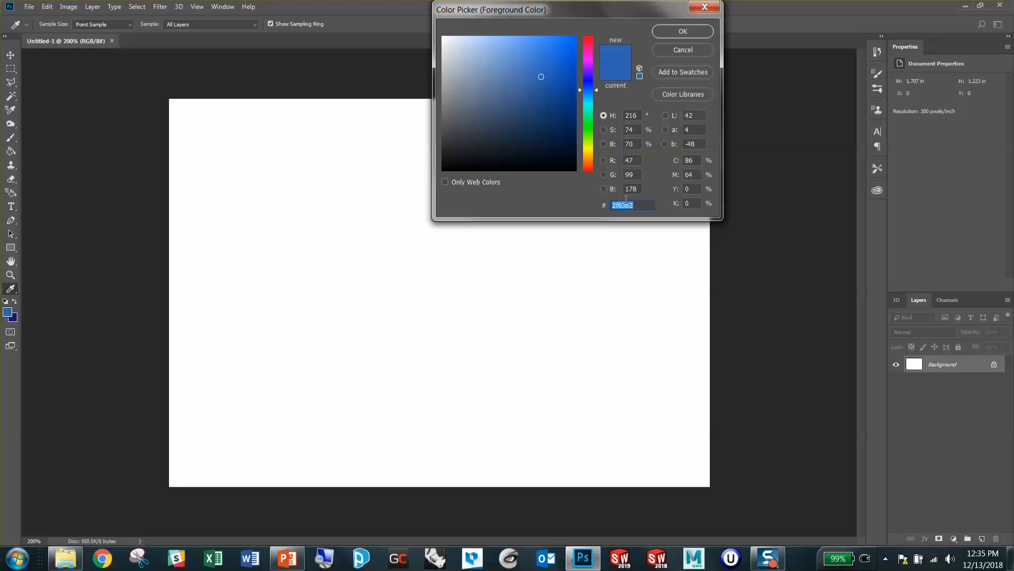
{"action": "type", "text": "1"}
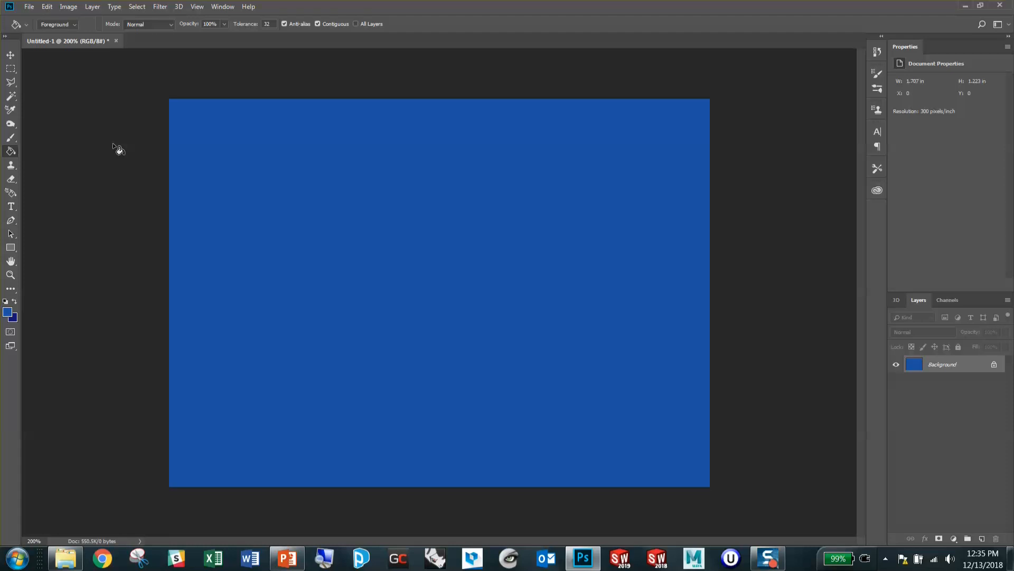
{"action": "mouse_move", "coordinate": [26, 47]}
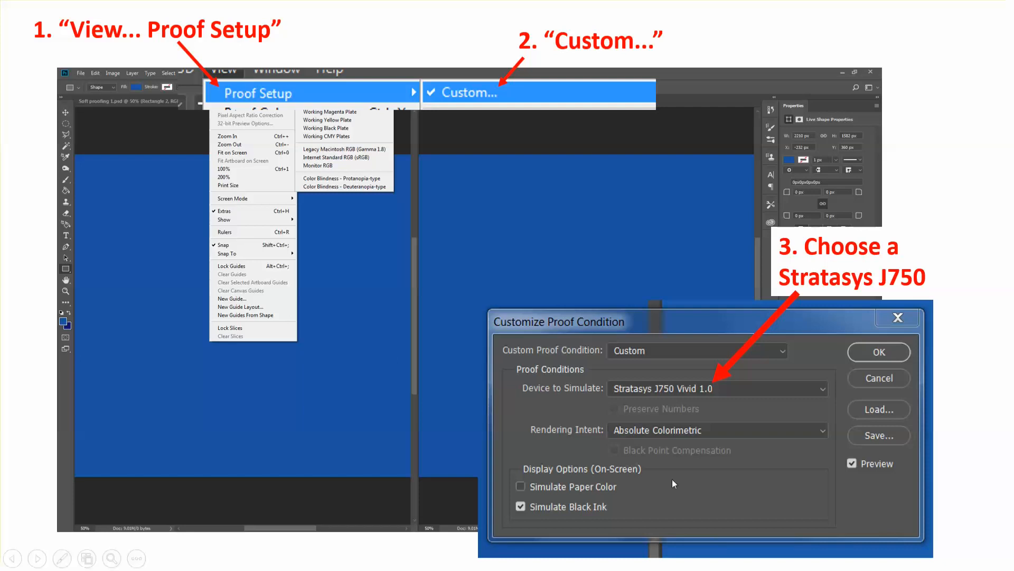
{"action": "mouse_move", "coordinate": [624, 402]}
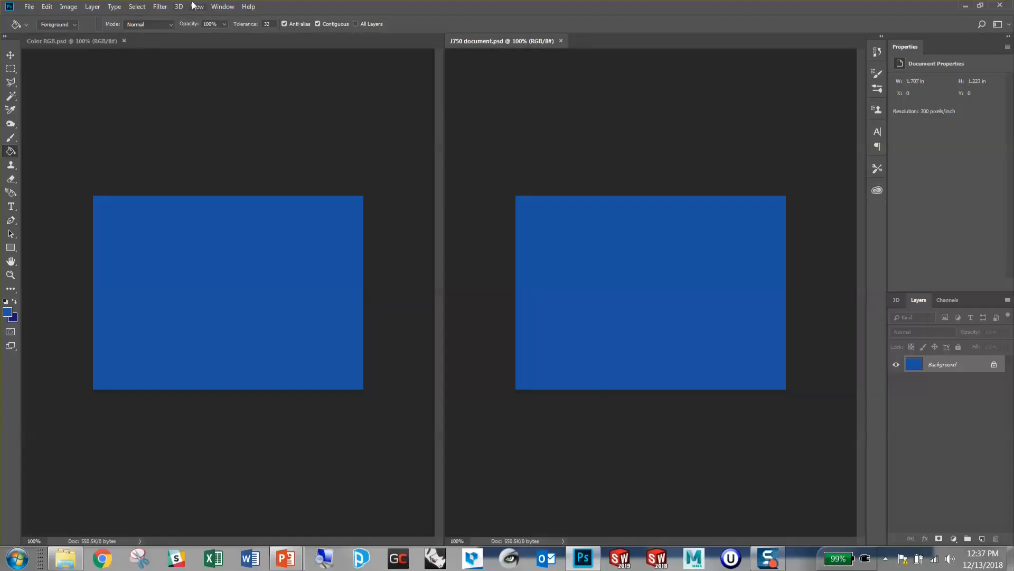
Set a custom proof condition simulating the Stratasys J750 Vivid 1.0 device
{"action": "left_click", "coordinate": [198, 6]}
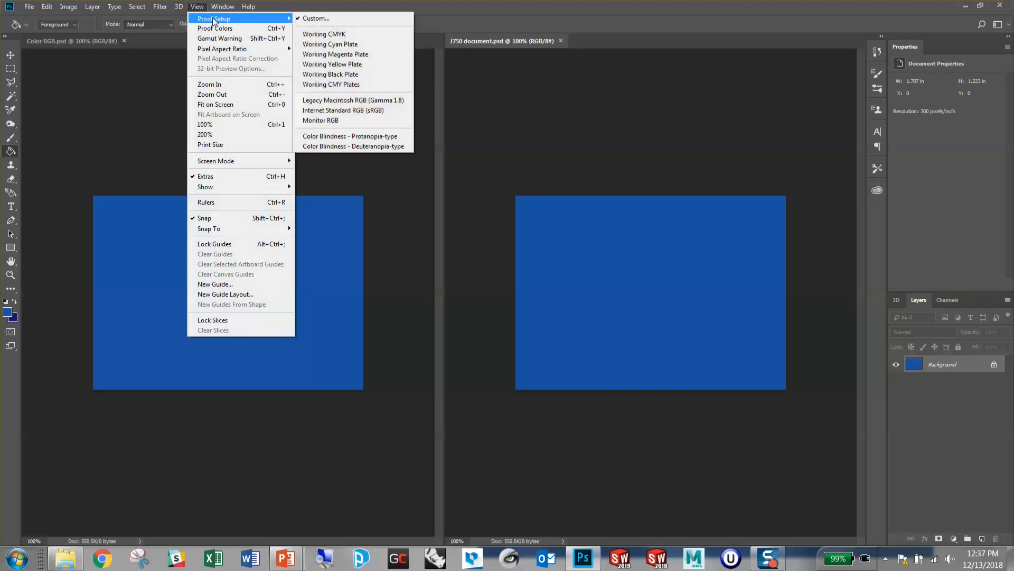
{"action": "left_click", "coordinate": [316, 18]}
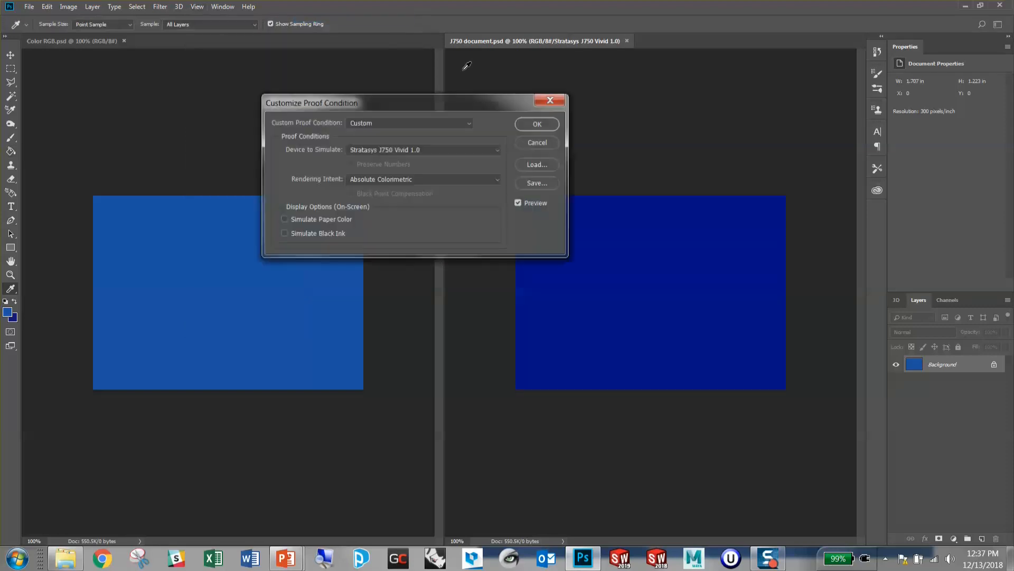
{"action": "left_click", "coordinate": [424, 149]}
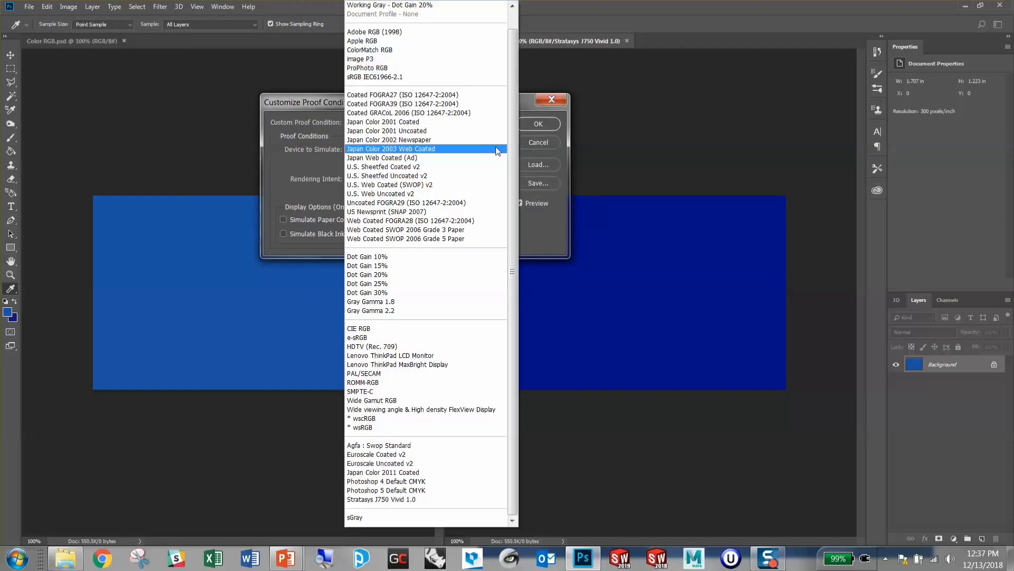
{"action": "left_click", "coordinate": [382, 498]}
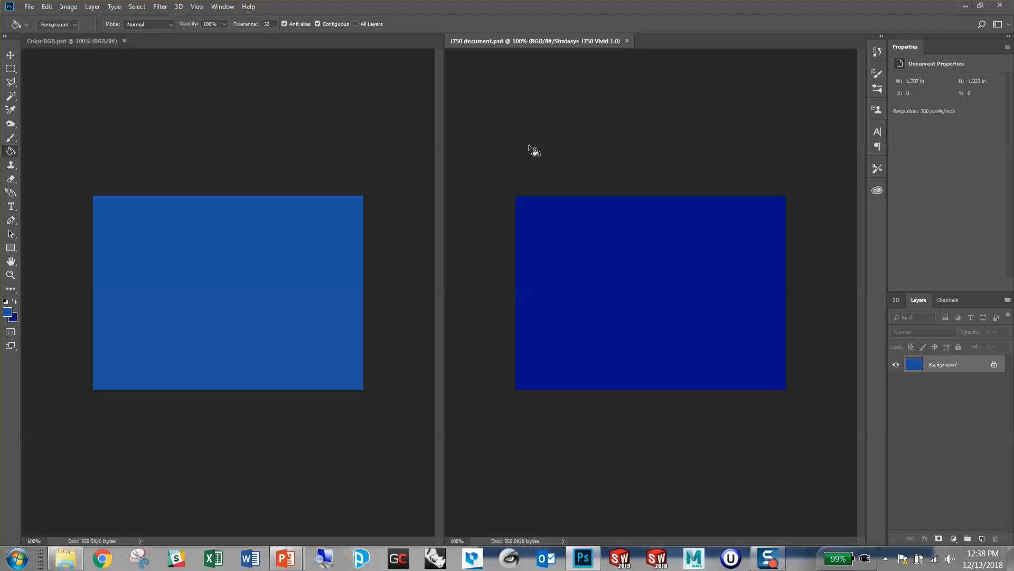
{"action": "mouse_move", "coordinate": [287, 558]}
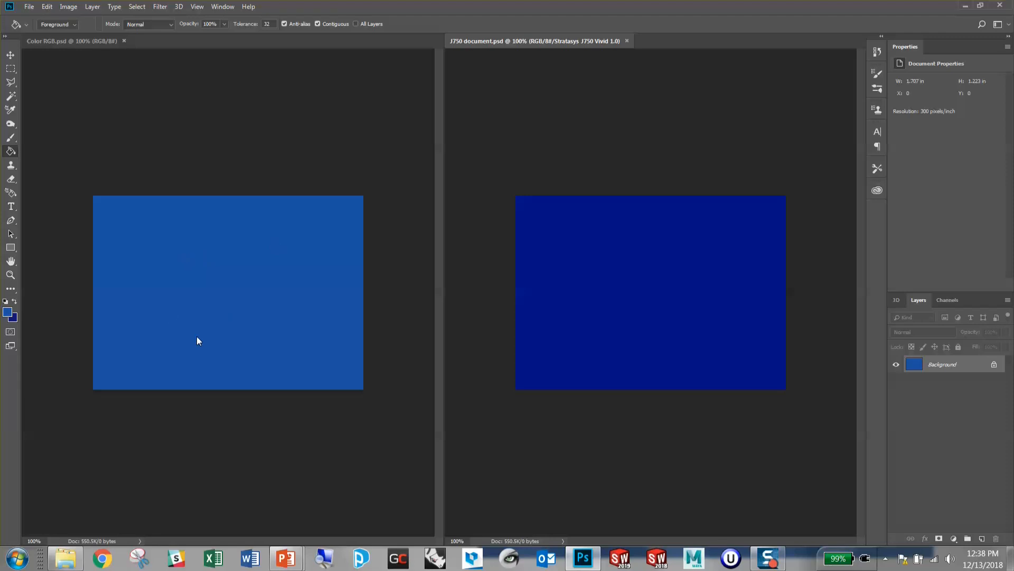
{"action": "mouse_move", "coordinate": [581, 305]}
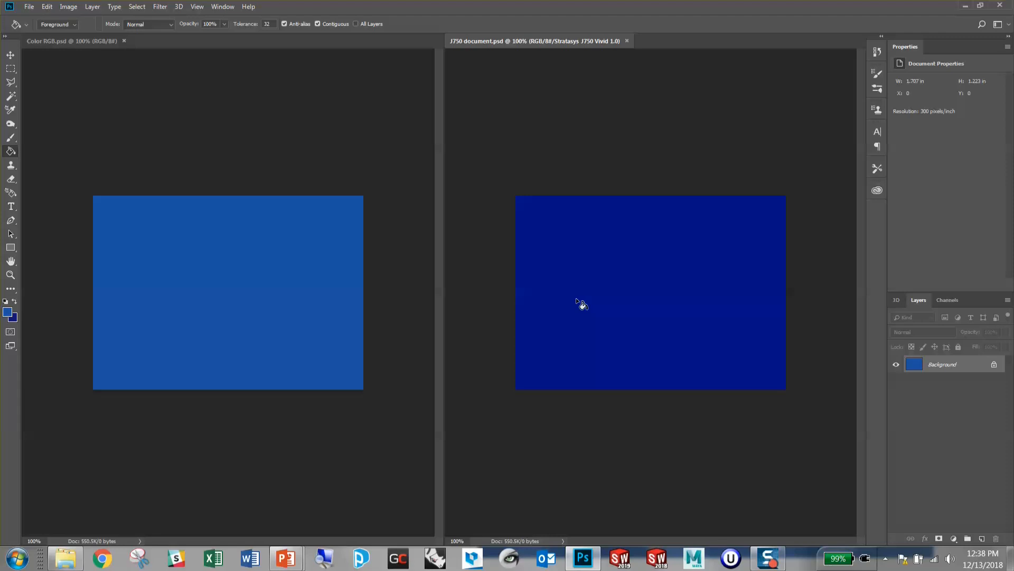
{"action": "mouse_move", "coordinate": [592, 304]}
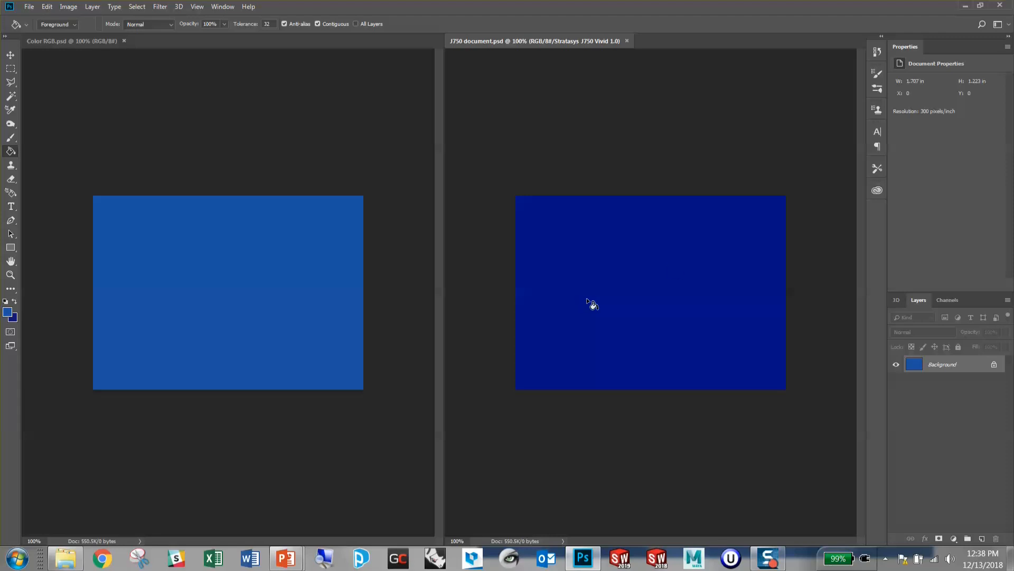
{"action": "mouse_move", "coordinate": [636, 266]}
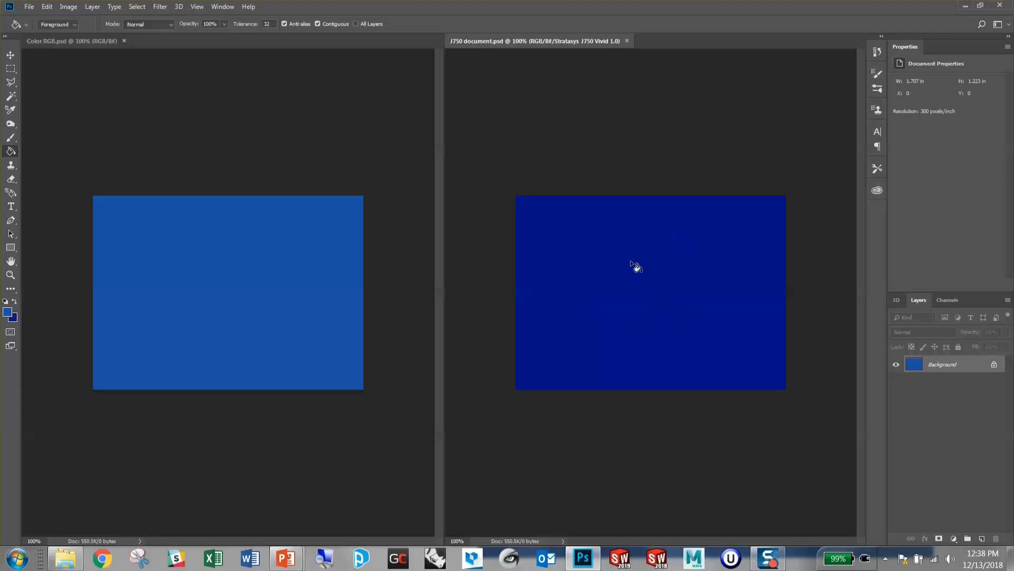
{"action": "mouse_move", "coordinate": [8, 314]}
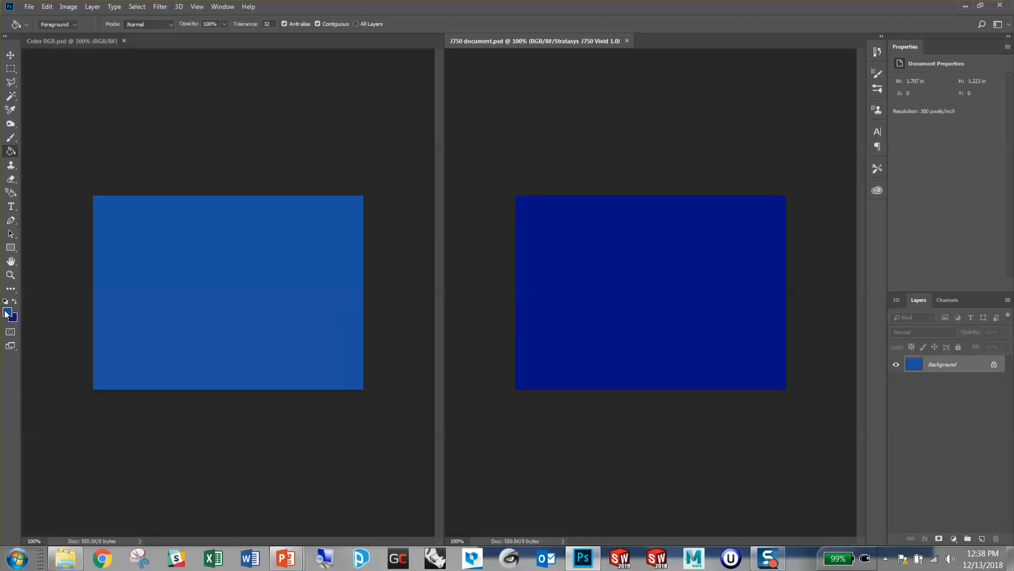
Refill the J750 document with blue #2567C8 sampled from the Color RGB document and verify its values
{"action": "left_click", "coordinate": [10, 313]}
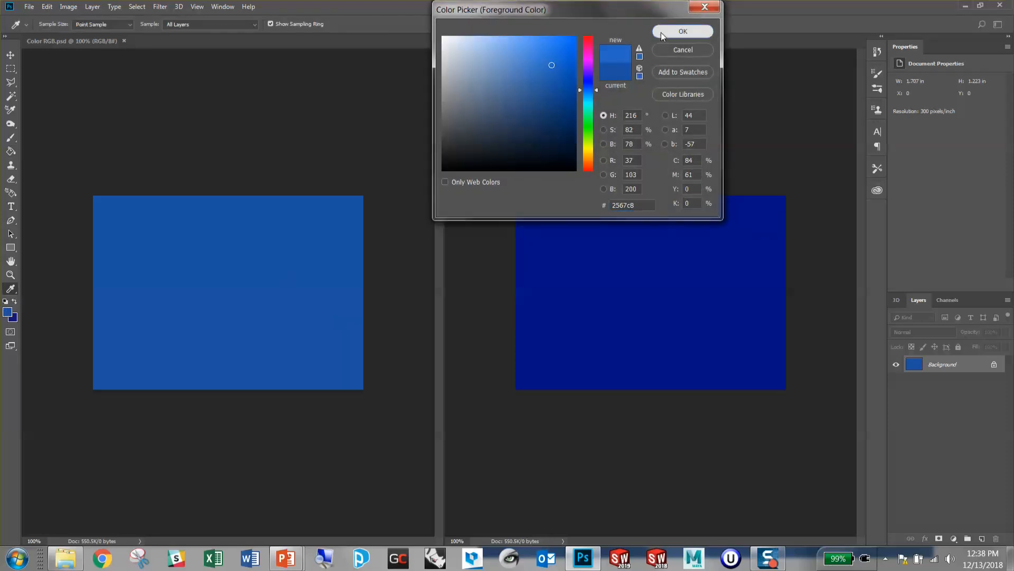
{"action": "left_click", "coordinate": [683, 31]}
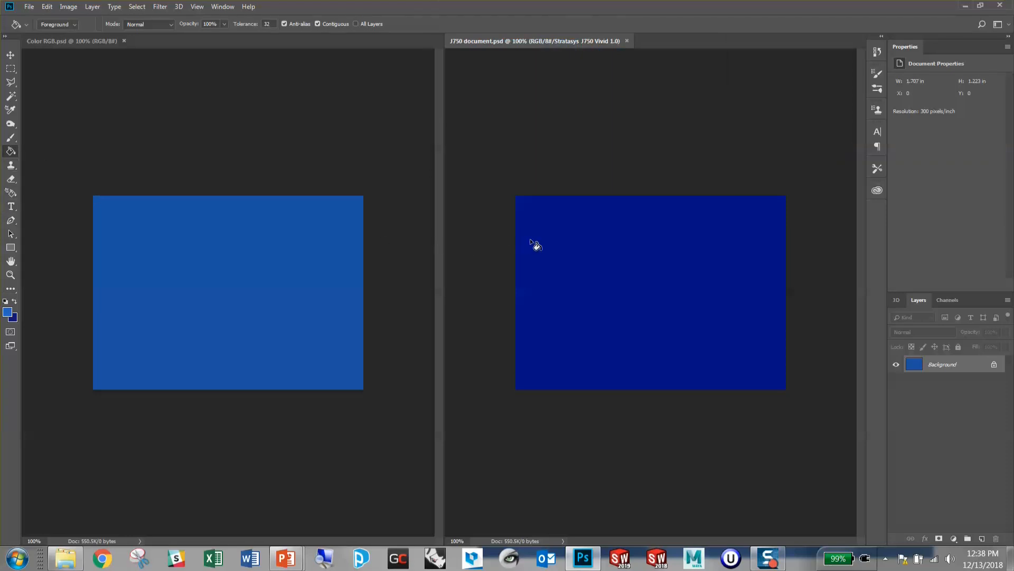
{"action": "left_click", "coordinate": [536, 244]}
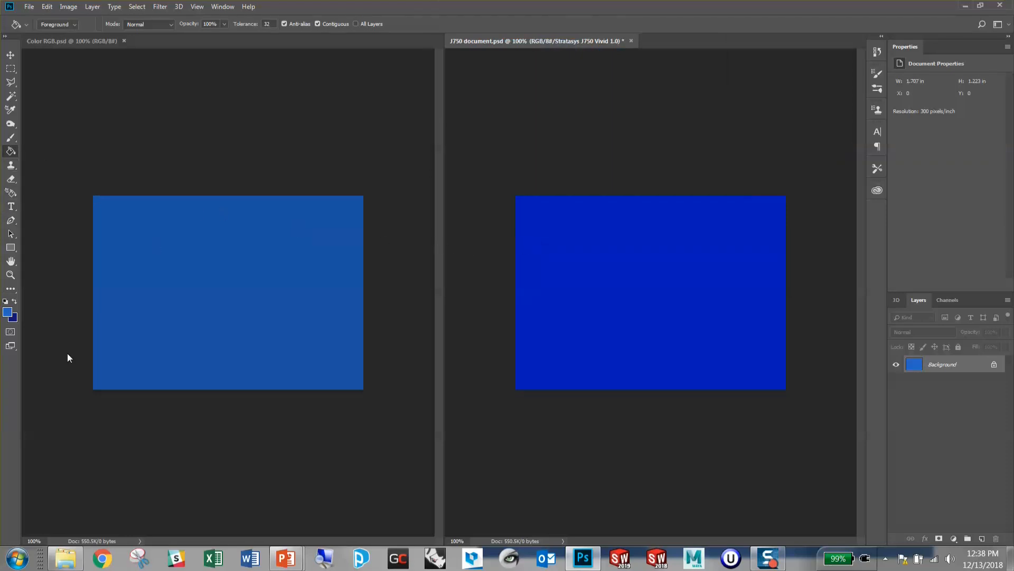
{"action": "left_click", "coordinate": [7, 313]}
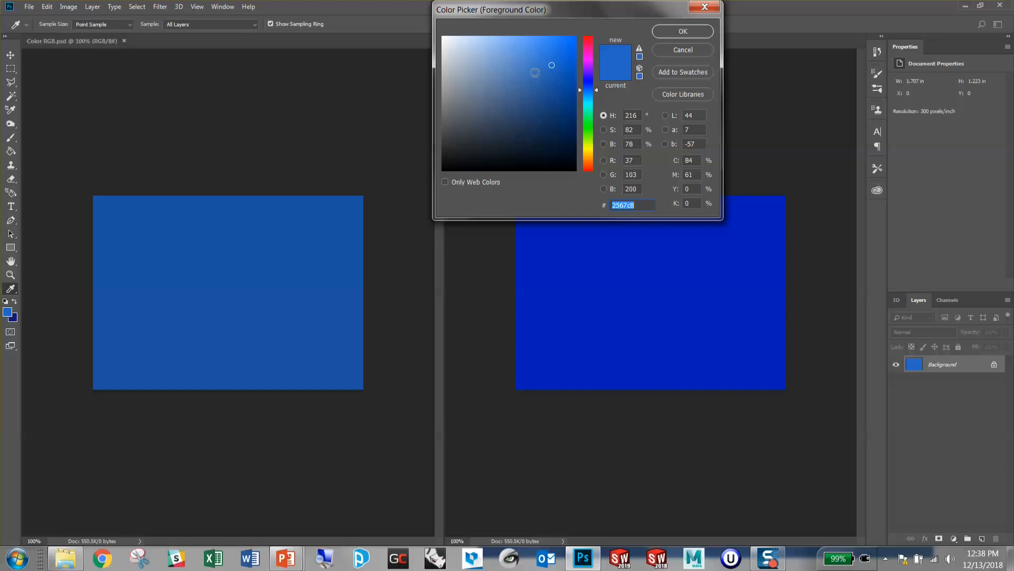
{"action": "left_click", "coordinate": [542, 65]}
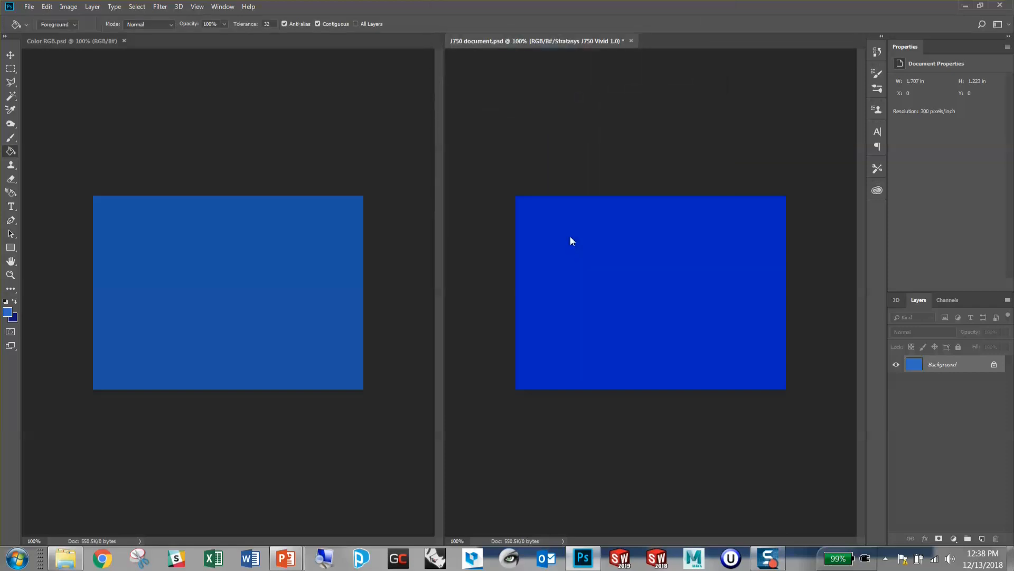
{"action": "mouse_move", "coordinate": [283, 433]}
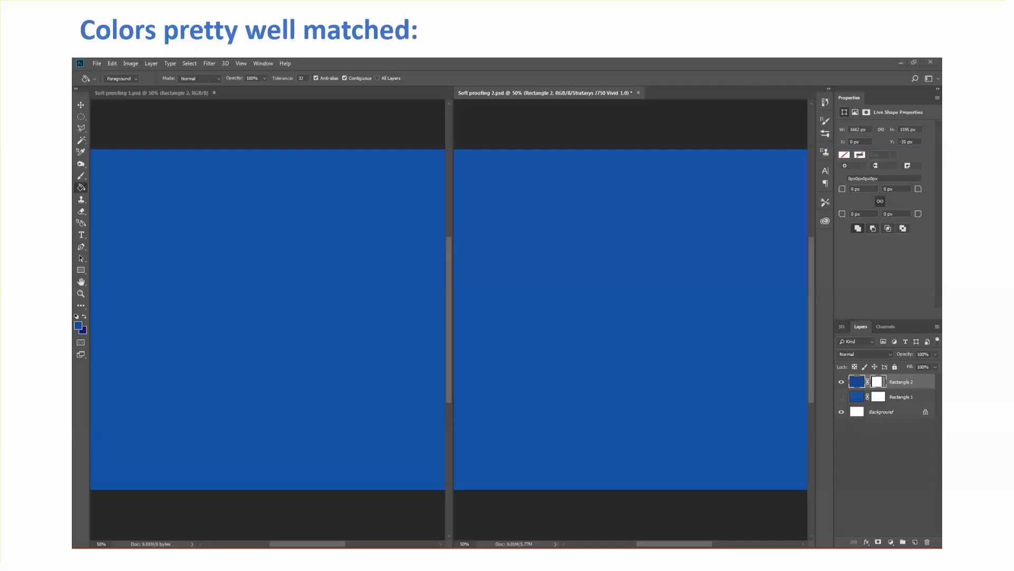
Advance past the 'Colors pretty well matched' slide to the butterfly artwork in Photoshop
{"action": "left_click", "coordinate": [242, 81]}
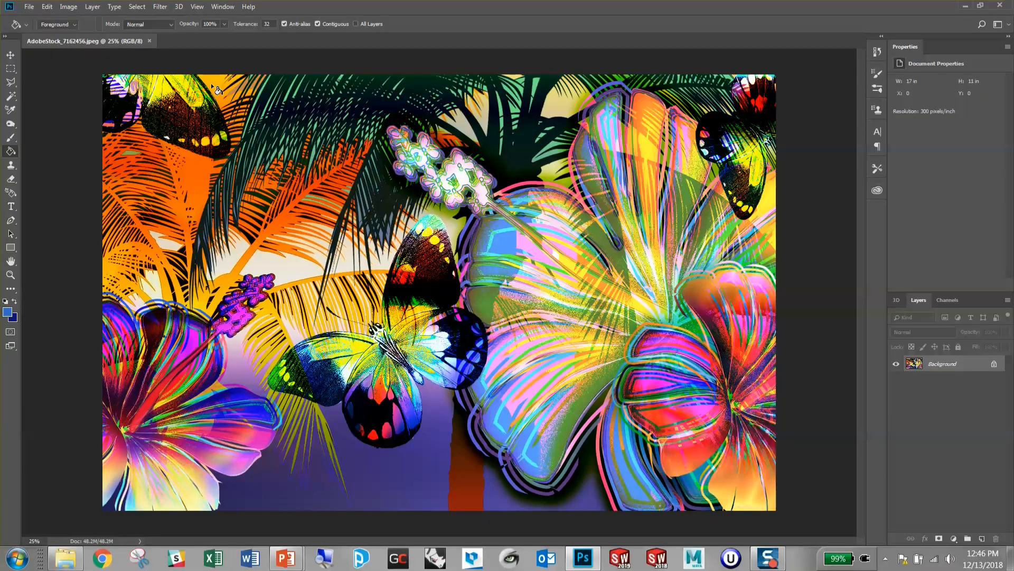
{"action": "mouse_move", "coordinate": [183, 9]}
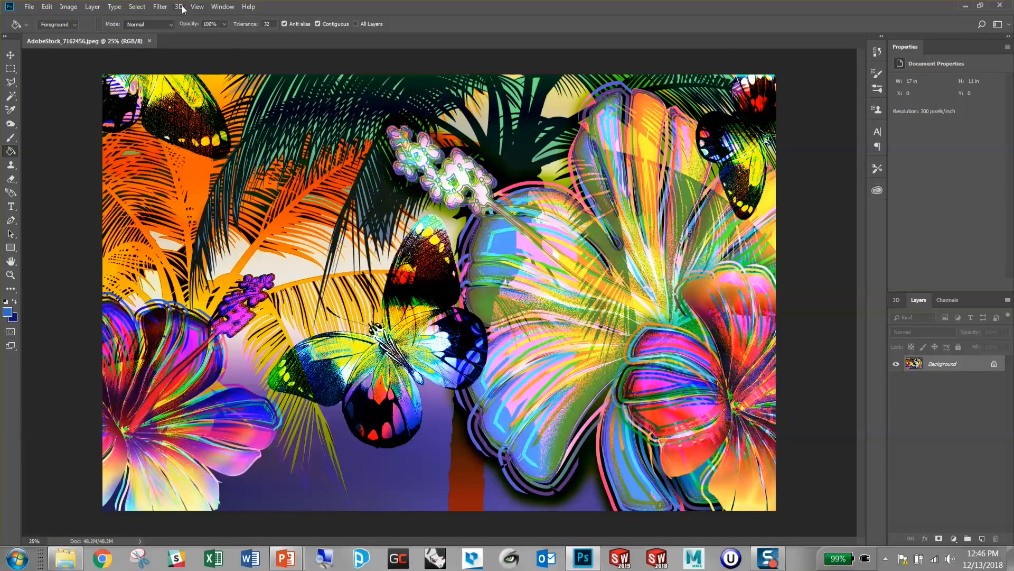
Proof the butterfly artwork as Stratasys J750 Vivid 1.0 and enable Gamut Warning to grey out unprintable colours
{"action": "left_click", "coordinate": [198, 6]}
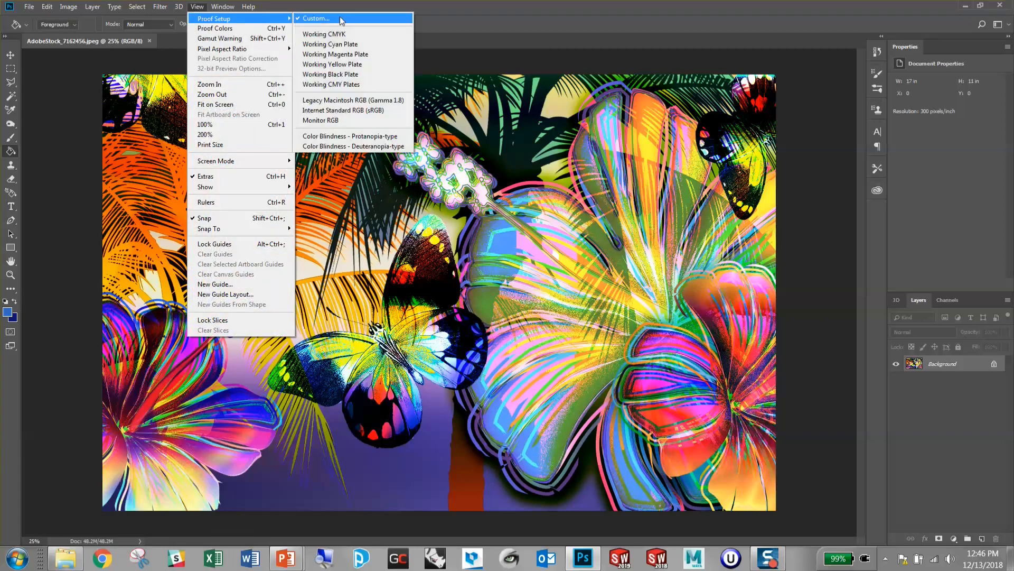
{"action": "left_click", "coordinate": [316, 18]}
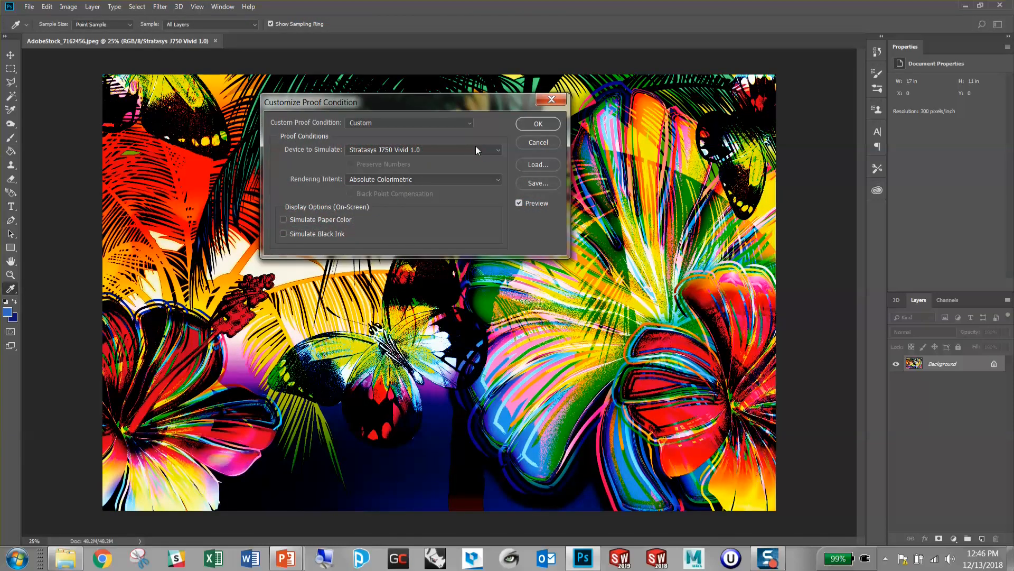
{"action": "left_click", "coordinate": [538, 124]}
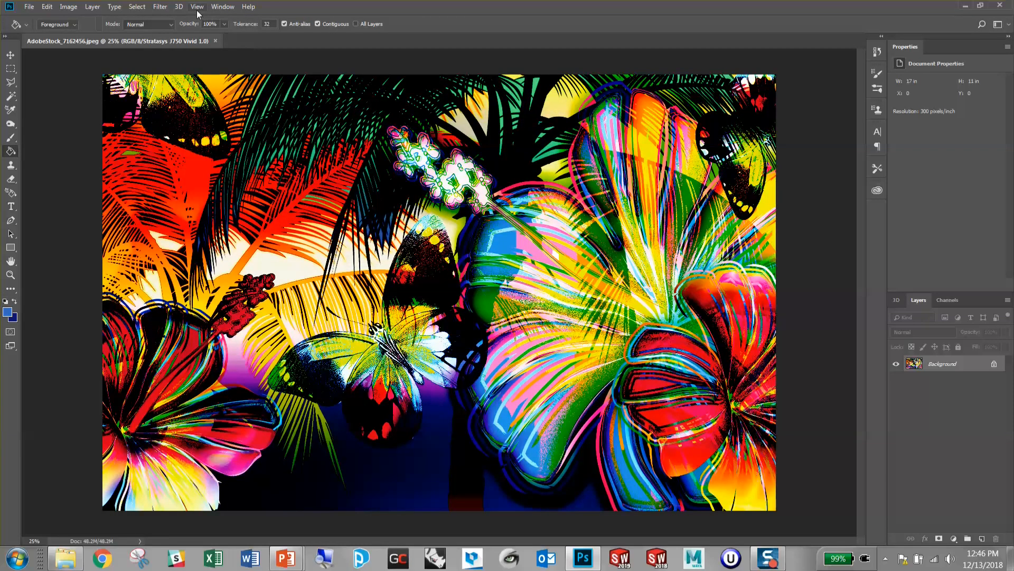
{"action": "left_click", "coordinate": [198, 6]}
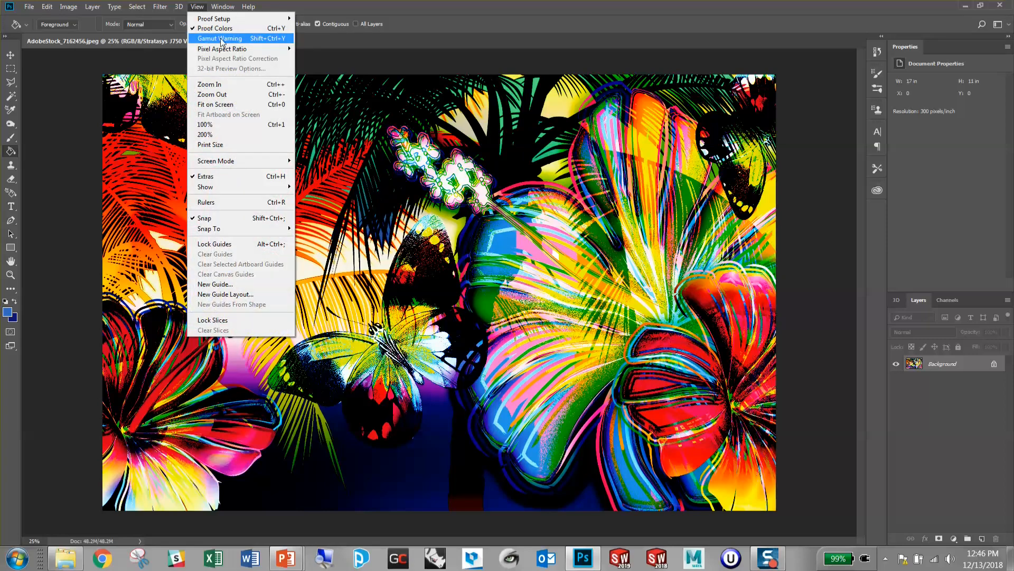
{"action": "left_click", "coordinate": [220, 38]}
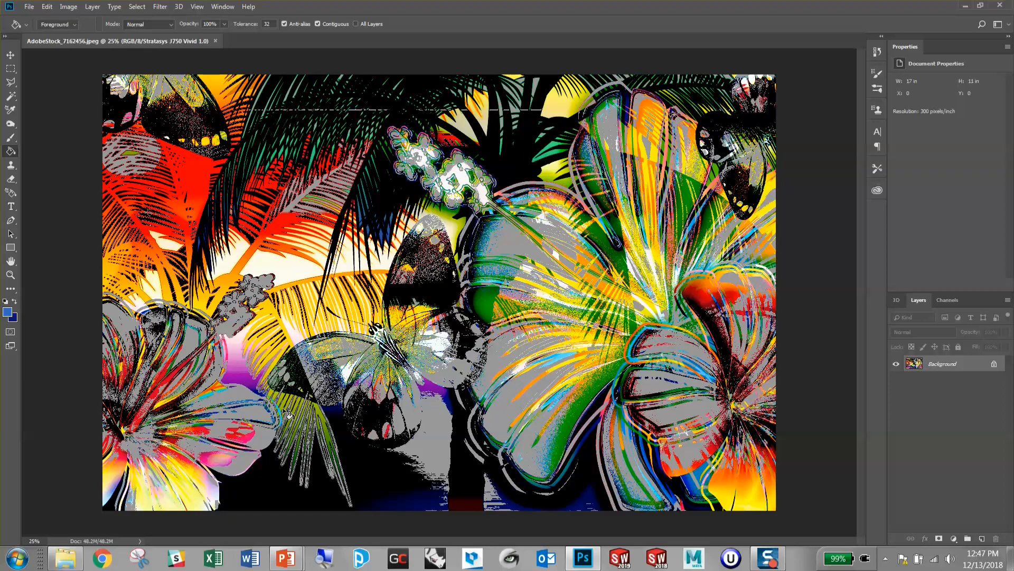
Show the Soft Proofing comparison slide, then bring up the 3D Swatch Generator page
{"action": "left_click", "coordinate": [286, 558]}
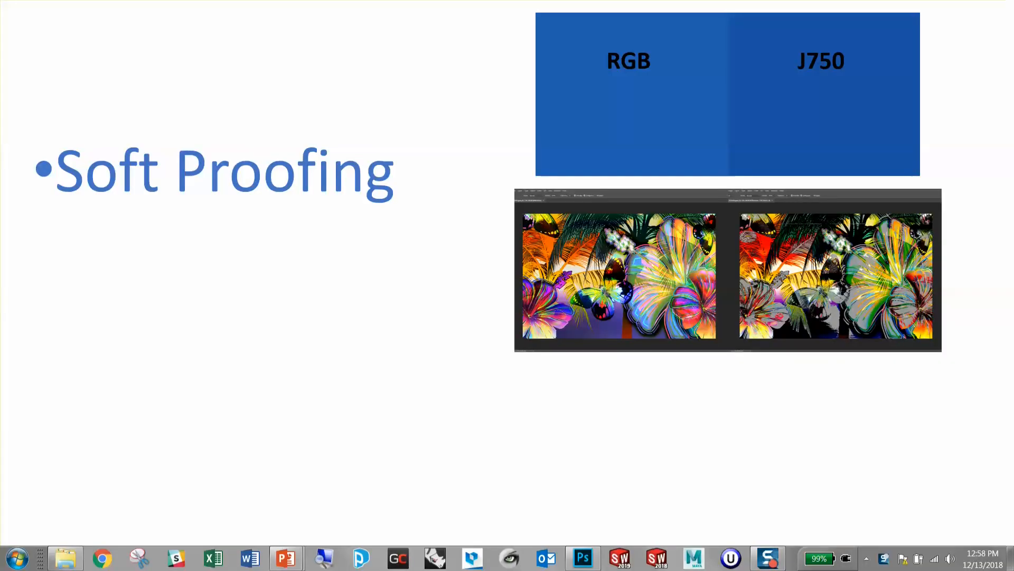
{"action": "left_click", "coordinate": [102, 558]}
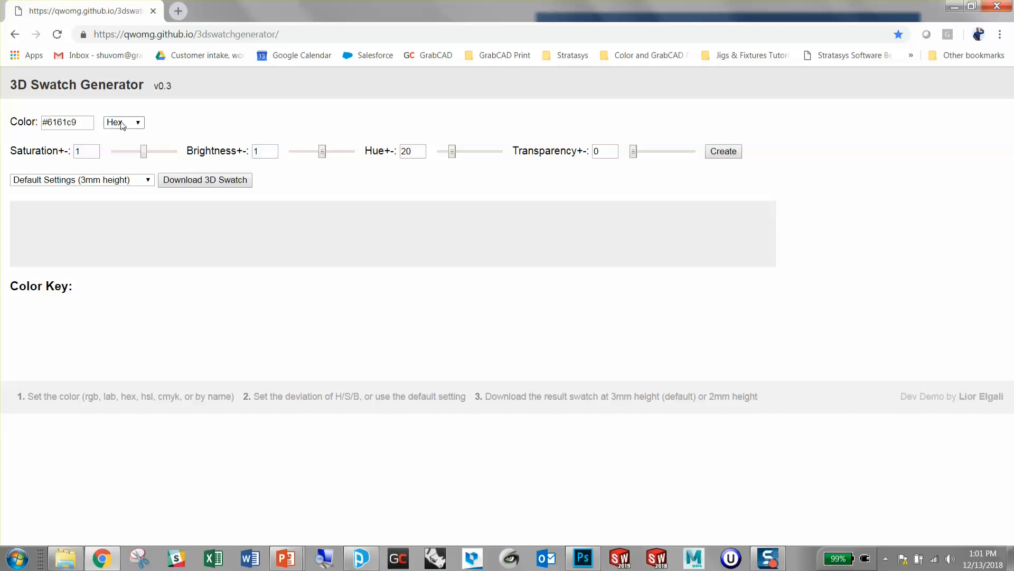
Enter hex #1b52a2 as the colour and create the 64-swatch palette of blue variations
{"action": "left_click", "coordinate": [123, 123]}
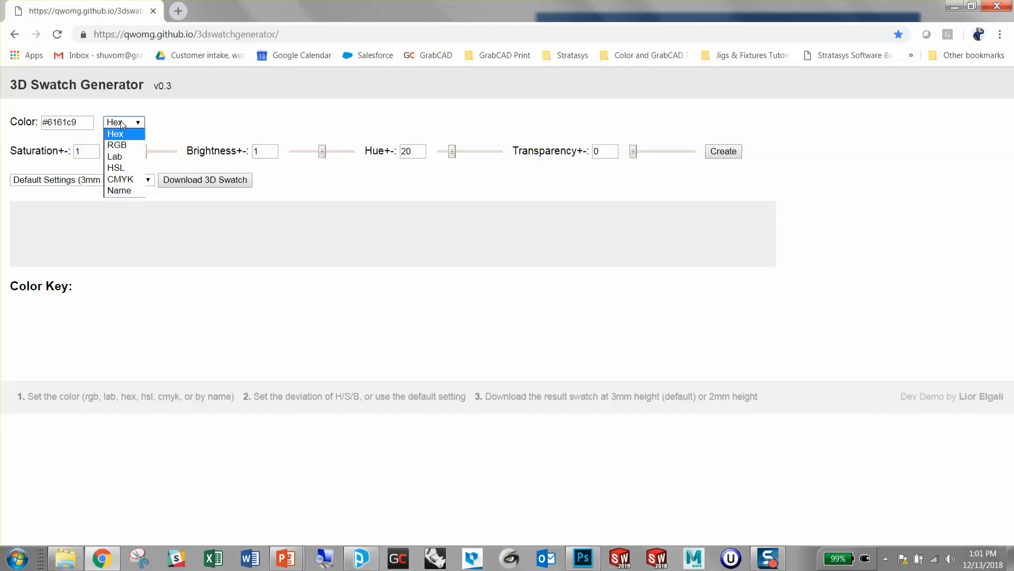
{"action": "mouse_move", "coordinate": [85, 123]}
{"action": "type", "text": "#"}
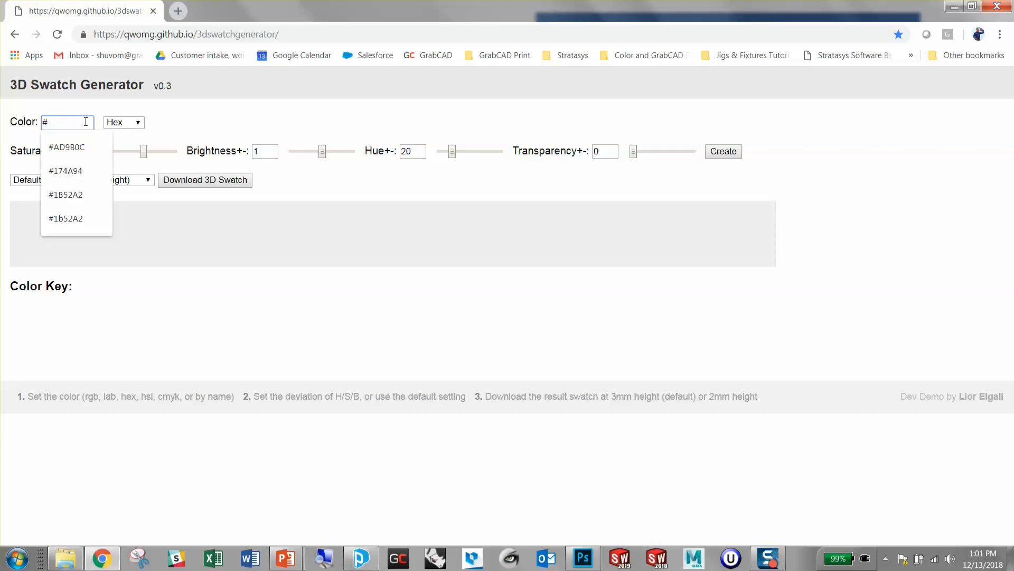
{"action": "type", "text": "1b52"}
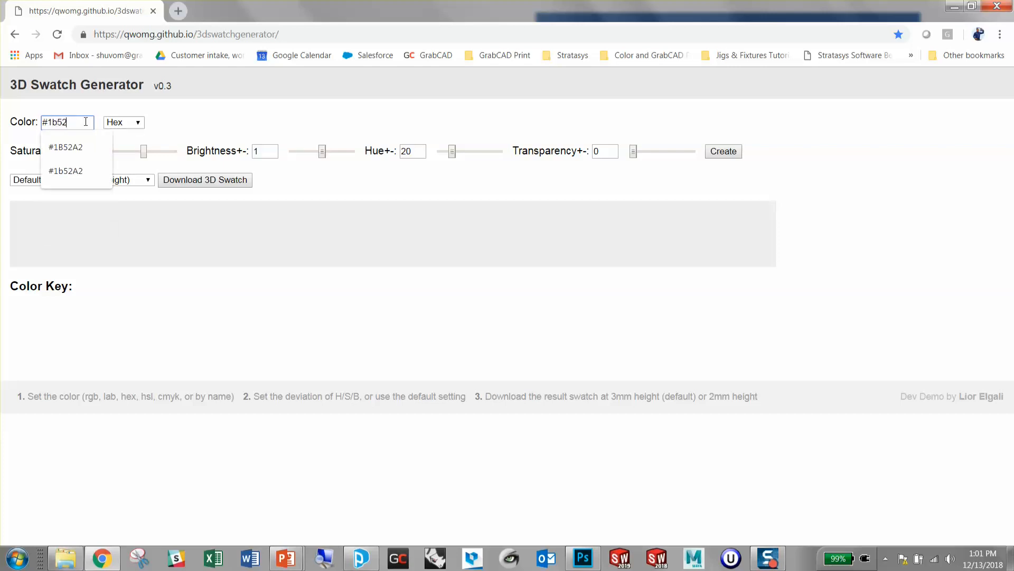
{"action": "type", "text": "a2"}
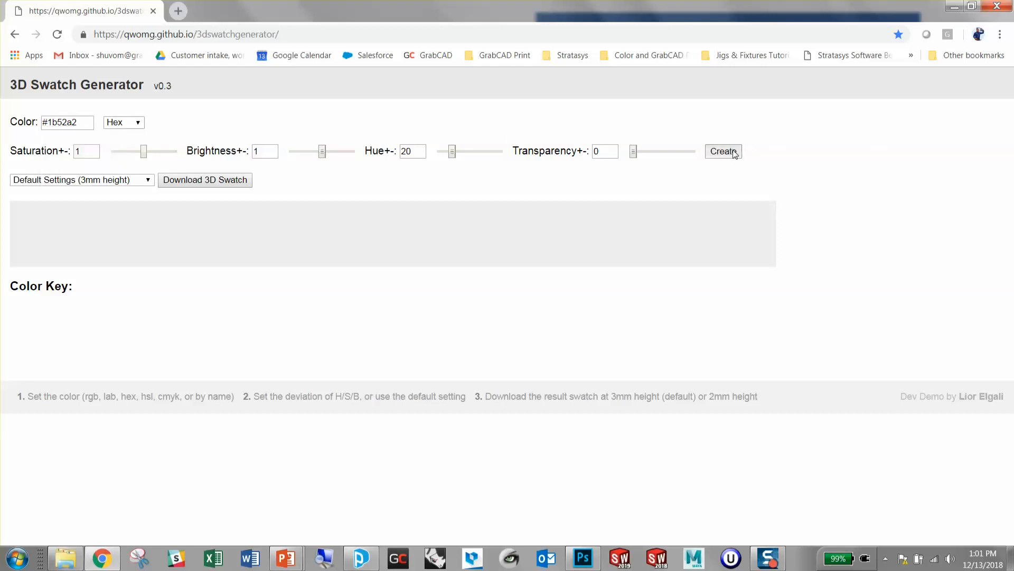
{"action": "left_click", "coordinate": [722, 151]}
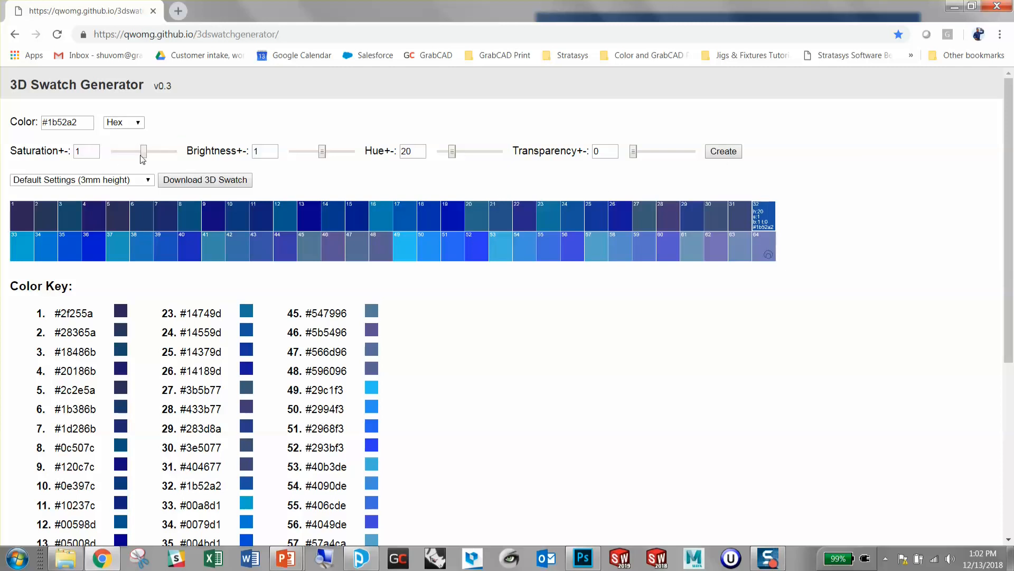
{"action": "mouse_move", "coordinate": [327, 150]}
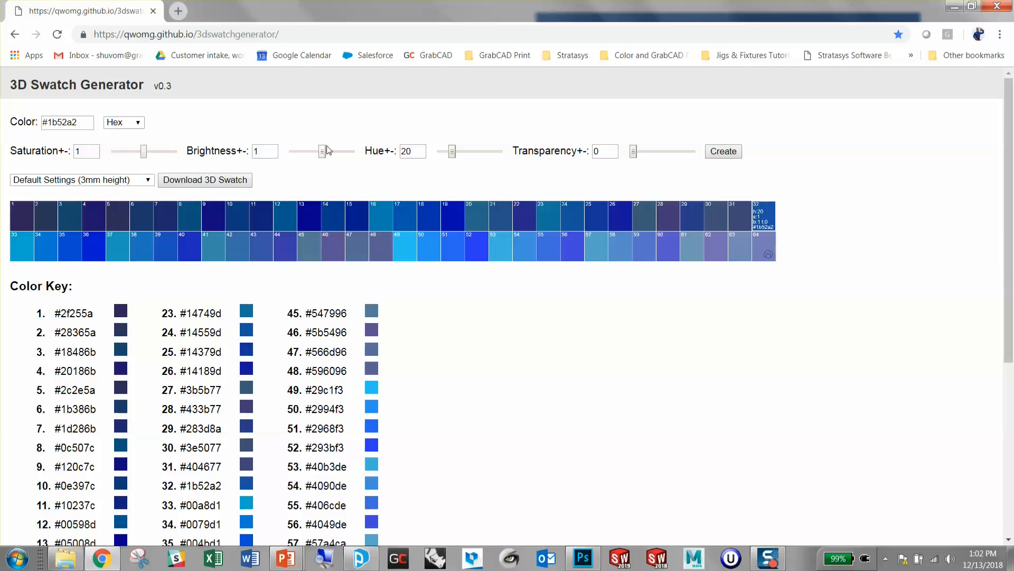
{"action": "mouse_move", "coordinate": [354, 183]}
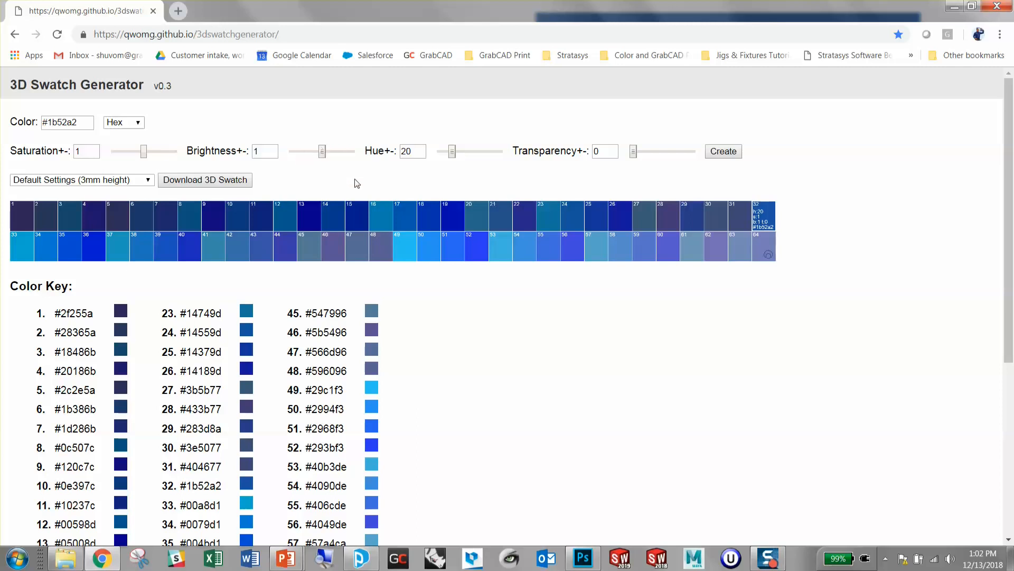
{"action": "mouse_move", "coordinate": [436, 172]}
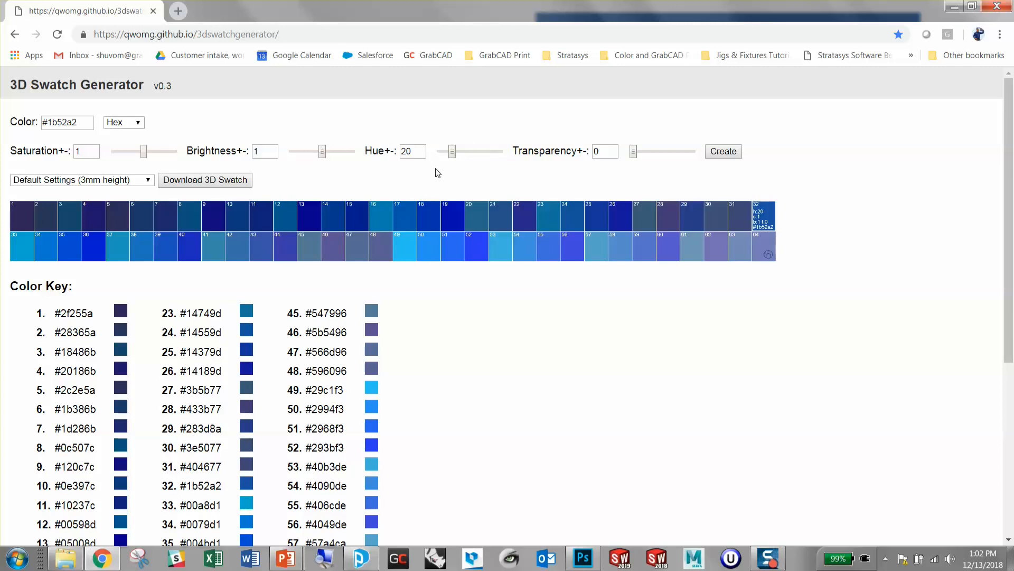
{"action": "mouse_move", "coordinate": [344, 284]}
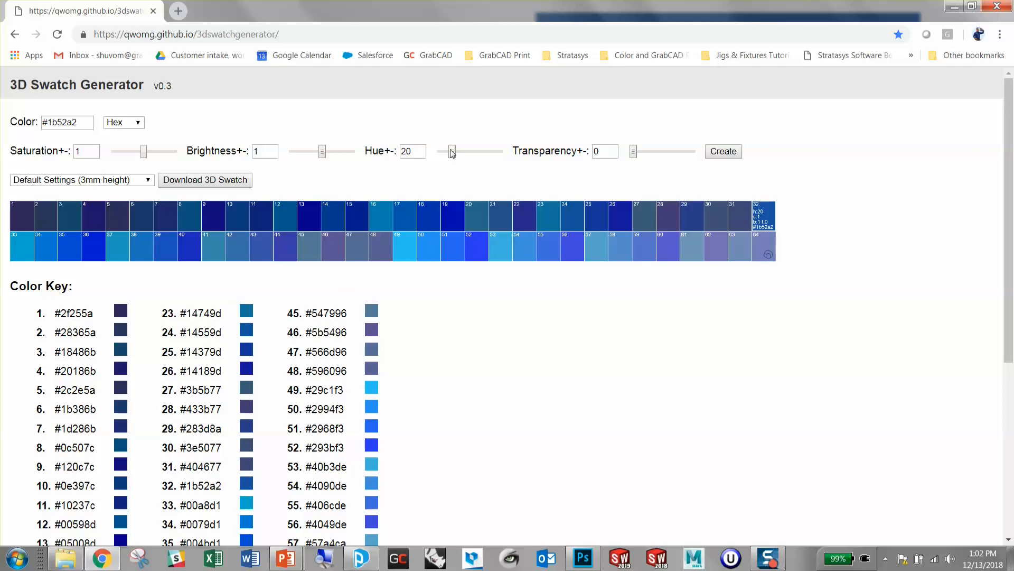
{"action": "mouse_move", "coordinate": [450, 155]}
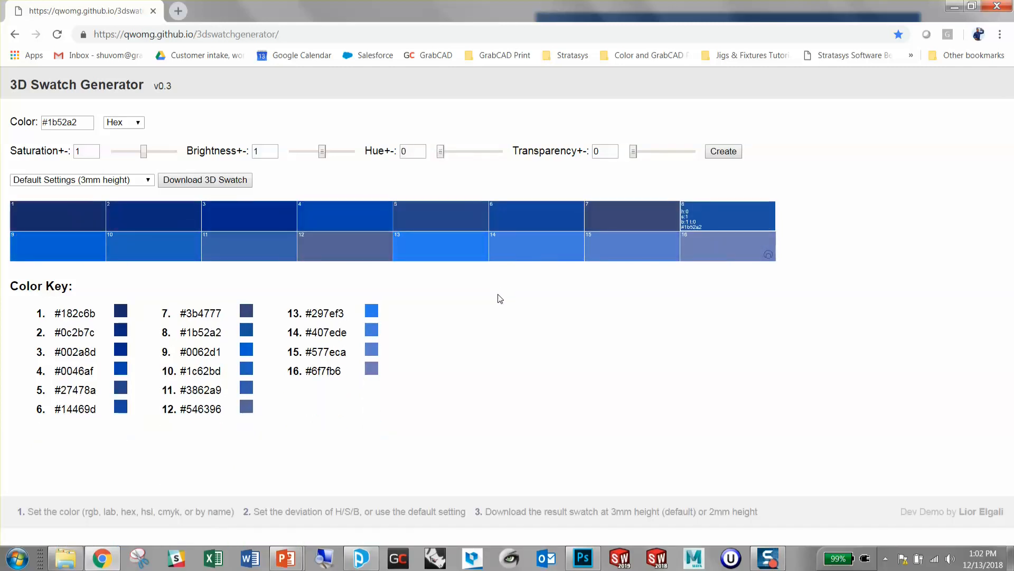
Try brightness deviation 1.4, return it to 1, and download the 16-colour 3D swatch file
{"action": "left_click_drag", "start_coordinate": [321, 151], "coordinate": [335, 151]}
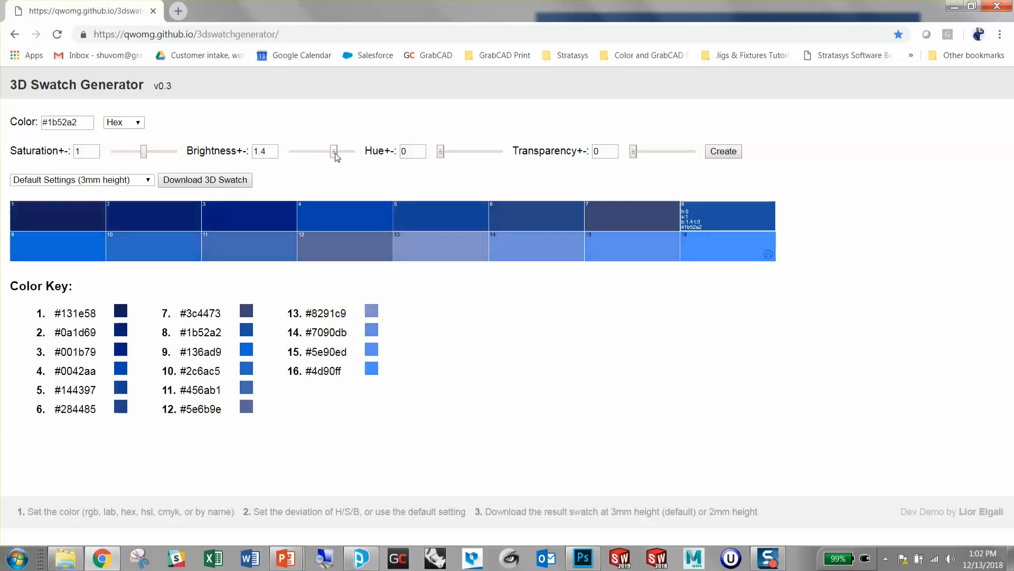
{"action": "left_click_drag", "start_coordinate": [335, 151], "coordinate": [313, 151]}
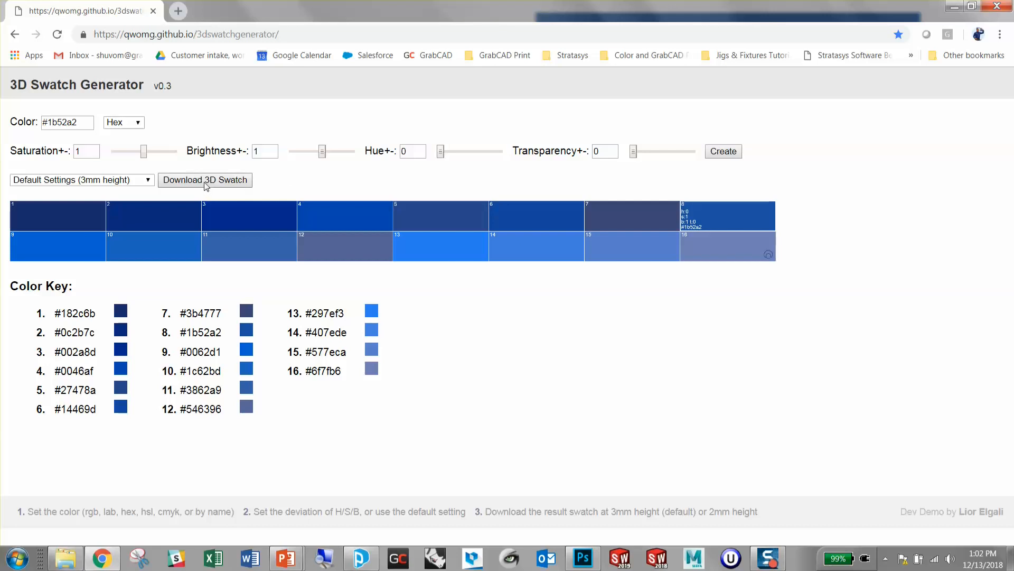
{"action": "left_click", "coordinate": [205, 179]}
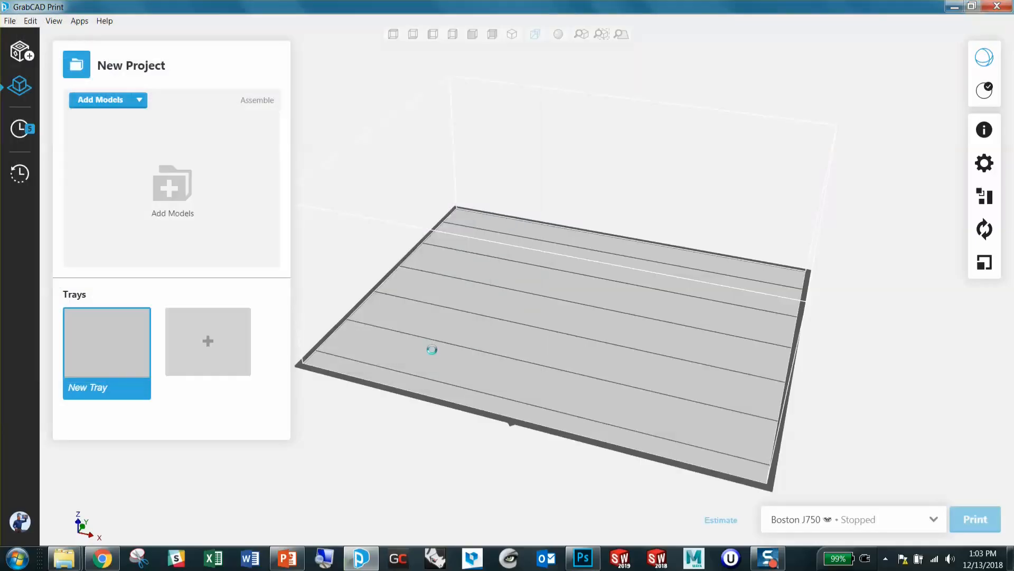
Load the downloaded colorswatch_1b52a2_s1b1h0t0.wrl swatch onto the tray via Add Models
{"action": "left_click", "coordinate": [101, 99]}
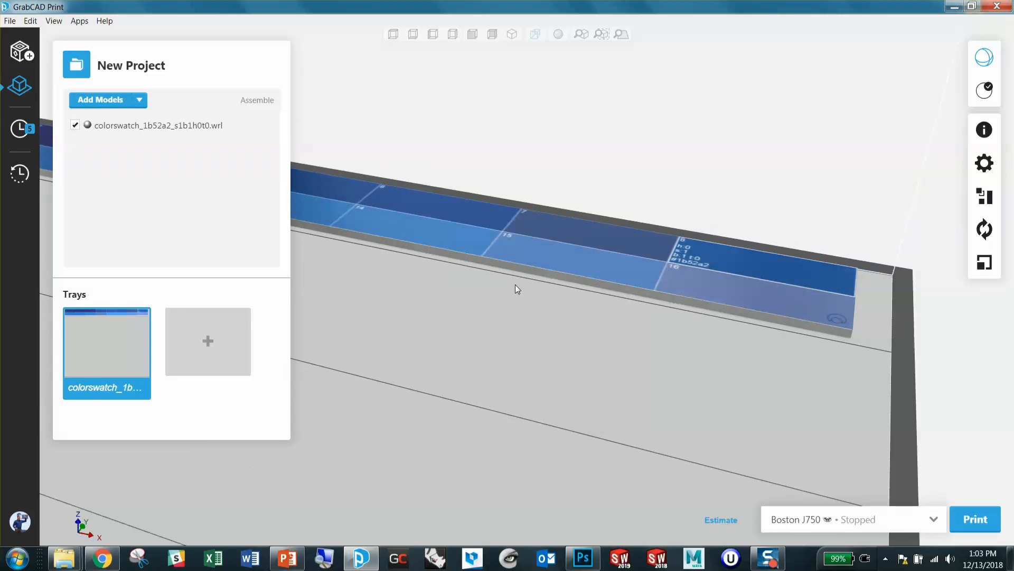
{"action": "left_click", "coordinate": [721, 520]}
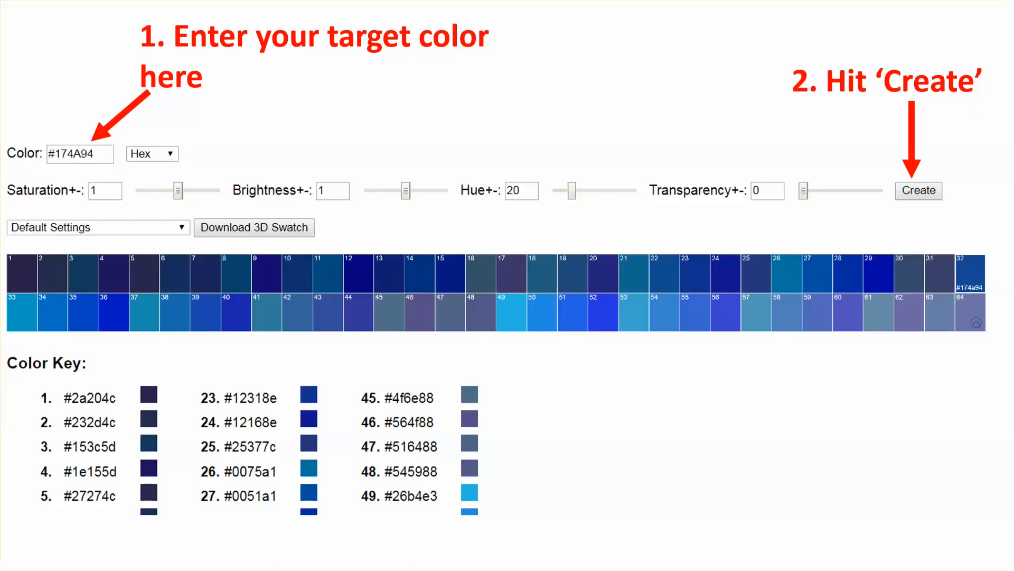
Advance to the slide showing the #174A94 palette and download instruction
{"action": "left_click", "coordinate": [918, 191]}
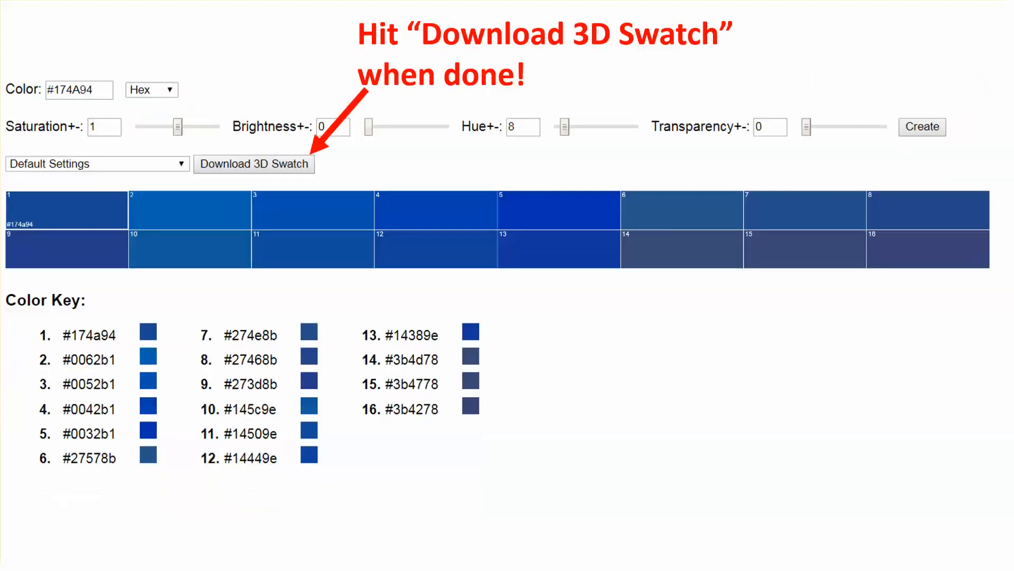